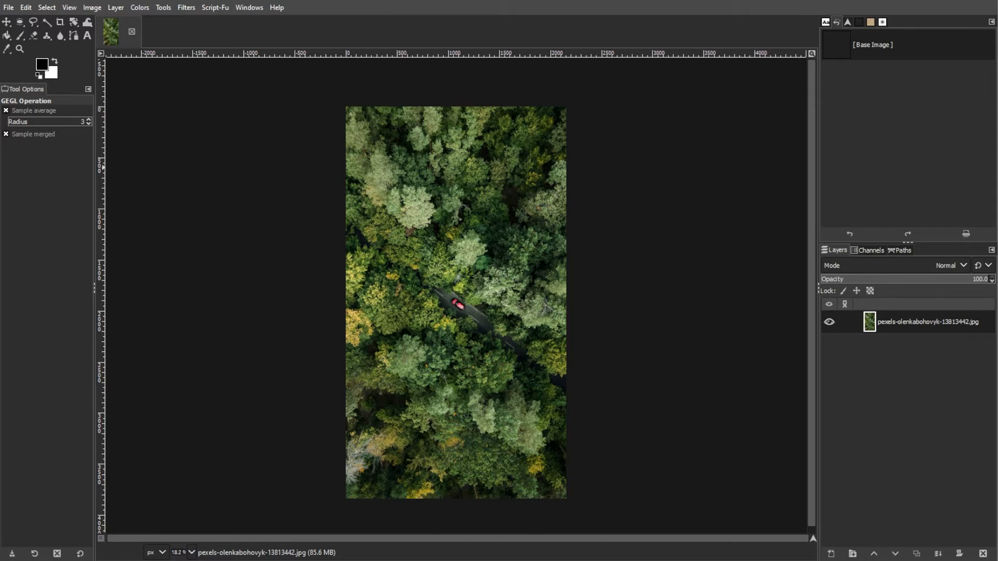
Add a transparent layer named 'text bg' above the forest photo.
click(7, 7)
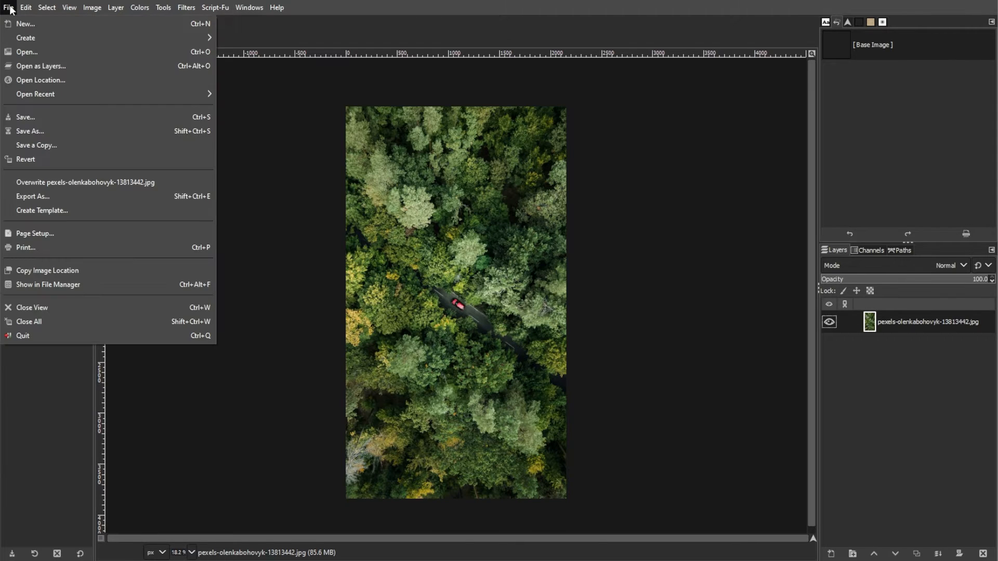
click(24, 7)
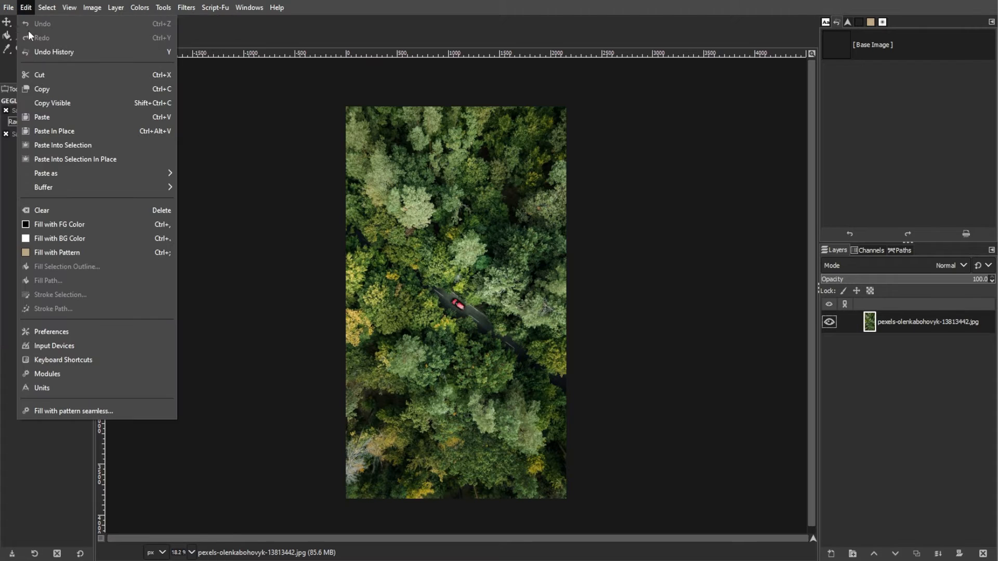
click(7, 8)
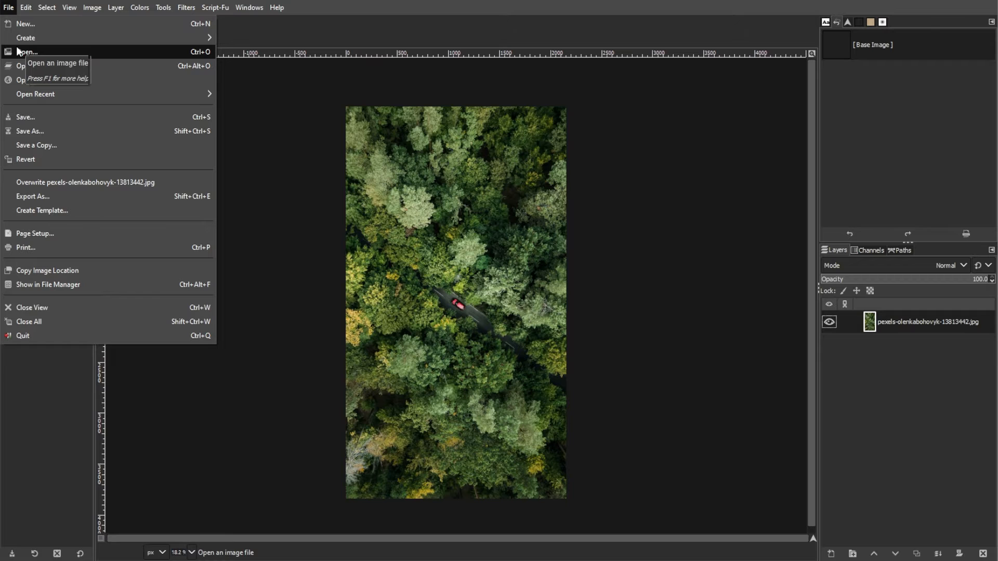
mouse_move(28, 294)
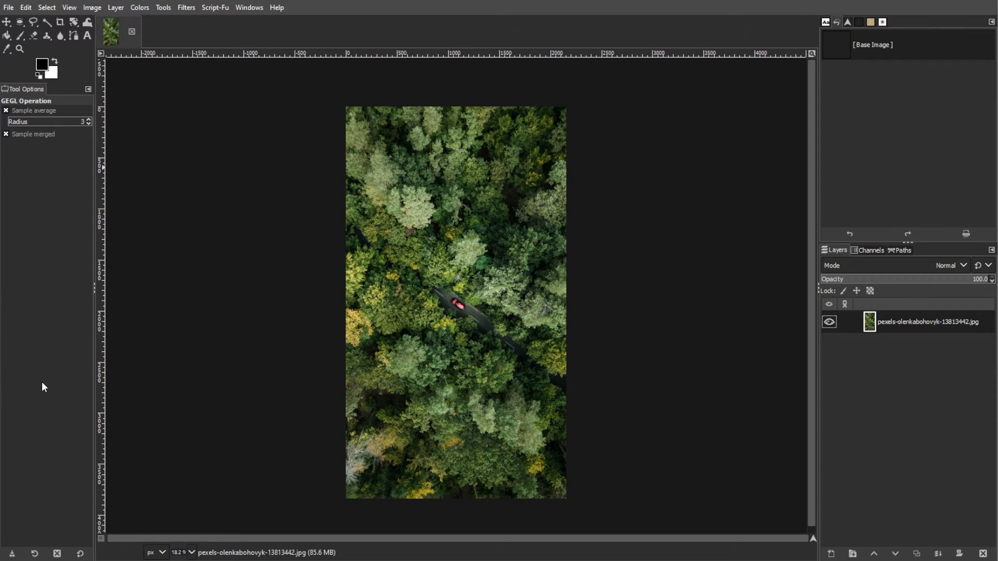
mouse_move(50, 387)
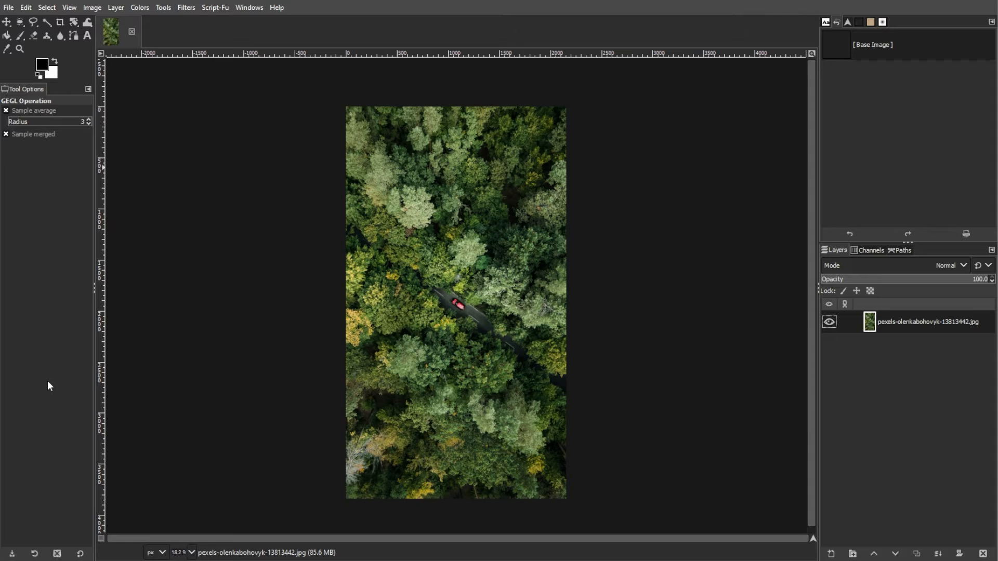
click(116, 7)
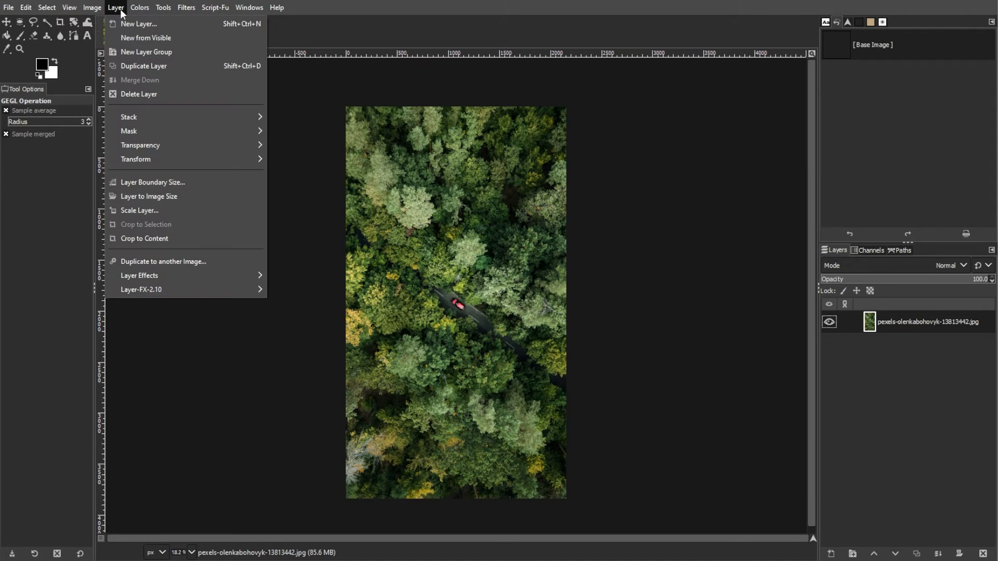
click(141, 24)
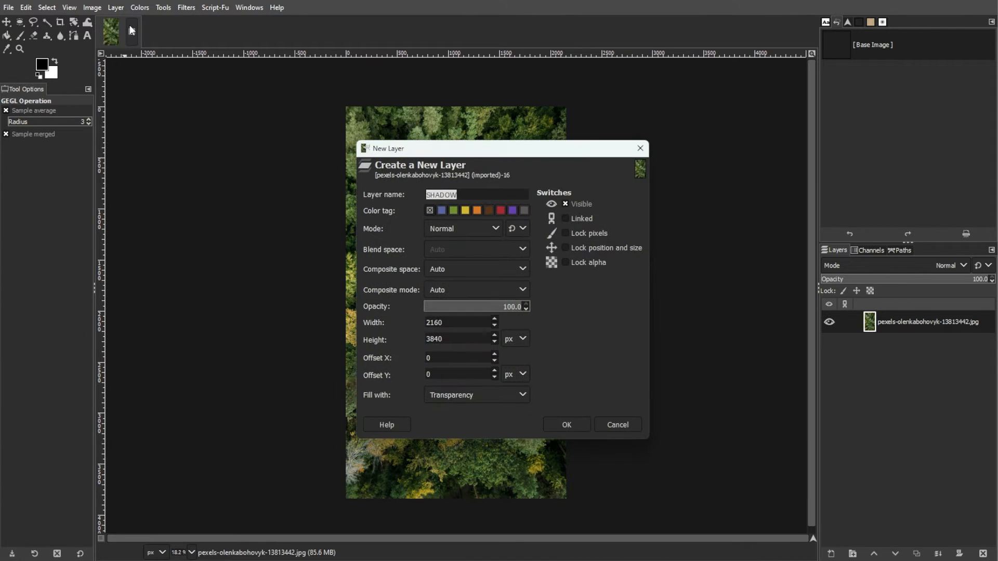
text(text bg)
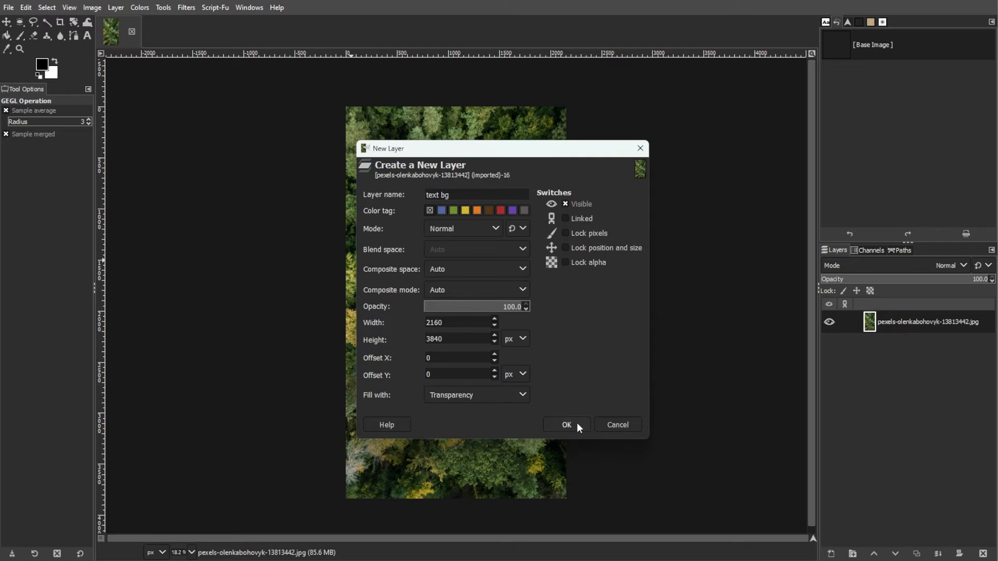
click(567, 424)
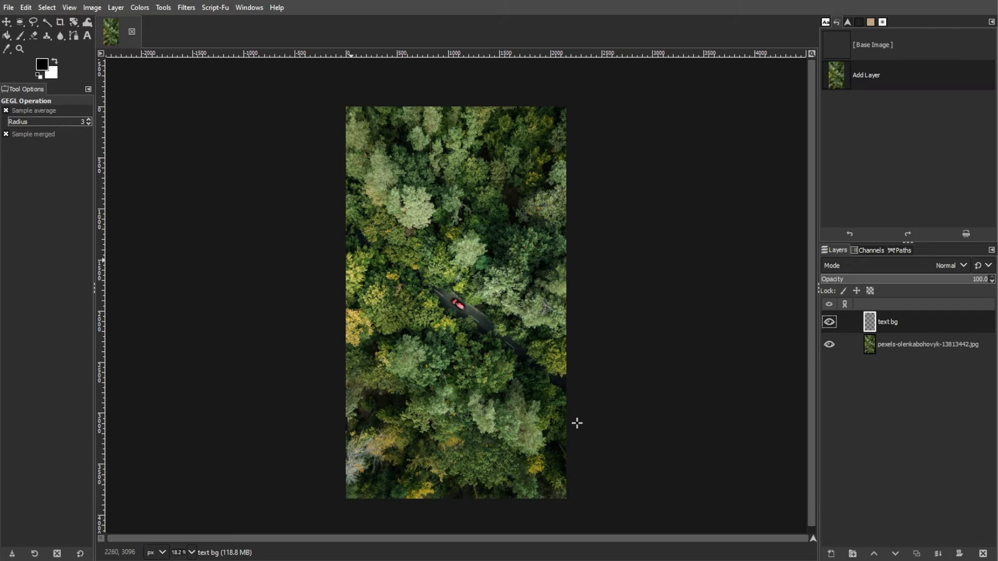
Set the colour to white and fill the whole text bg layer with it.
click(40, 64)
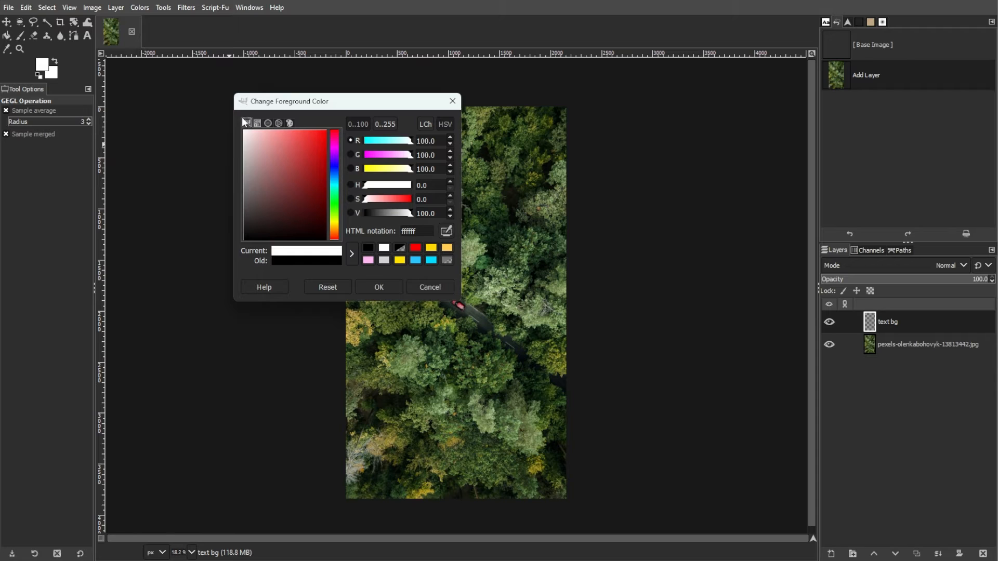
click(378, 287)
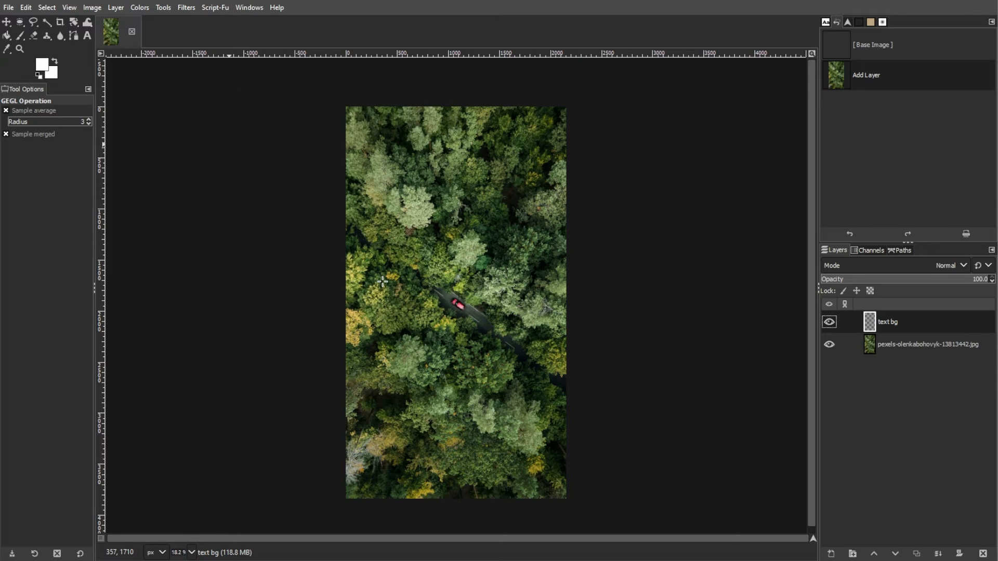
click(25, 8)
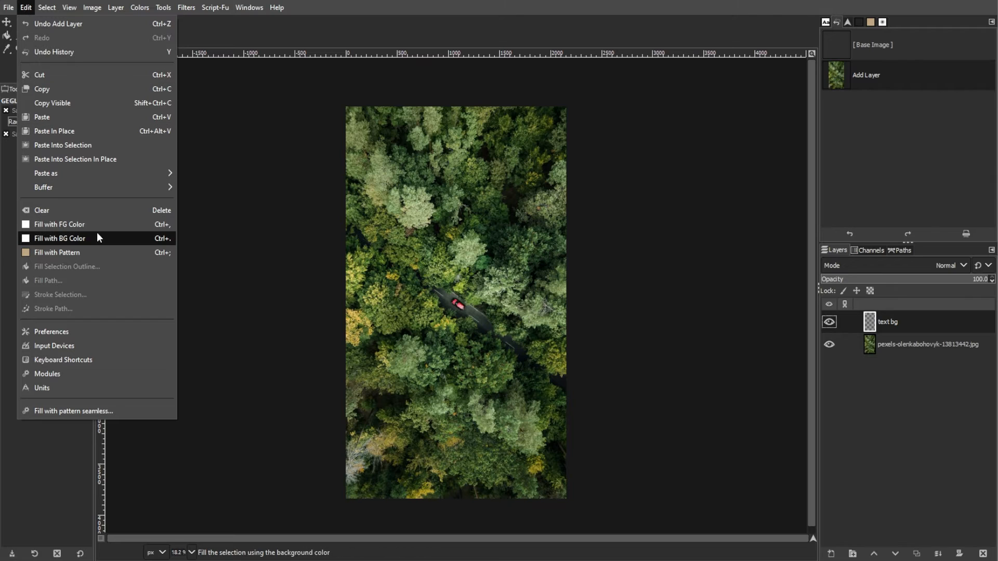
click(58, 238)
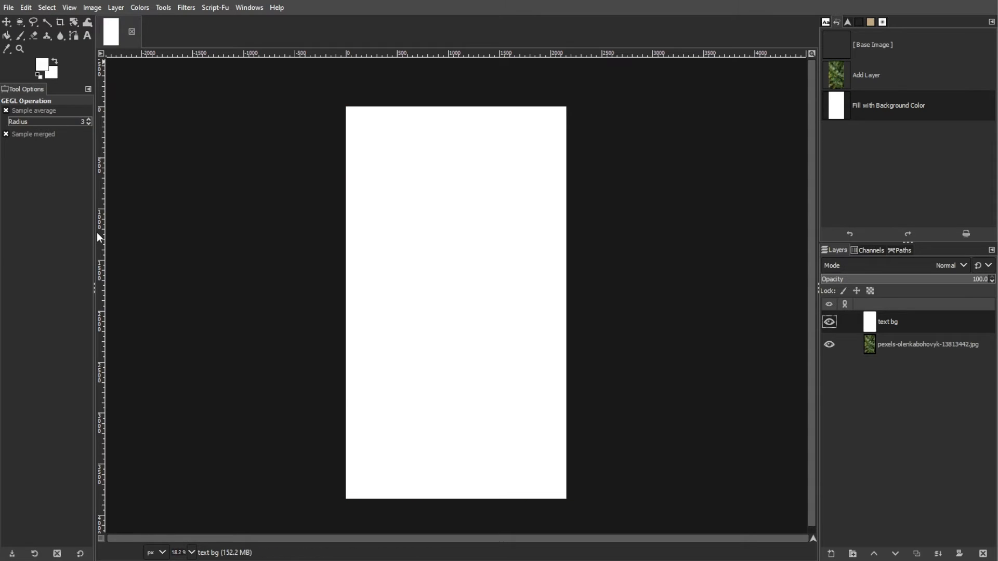
Lower the text bg layer's opacity to roughly 57%.
drag(981, 279, 945, 278)
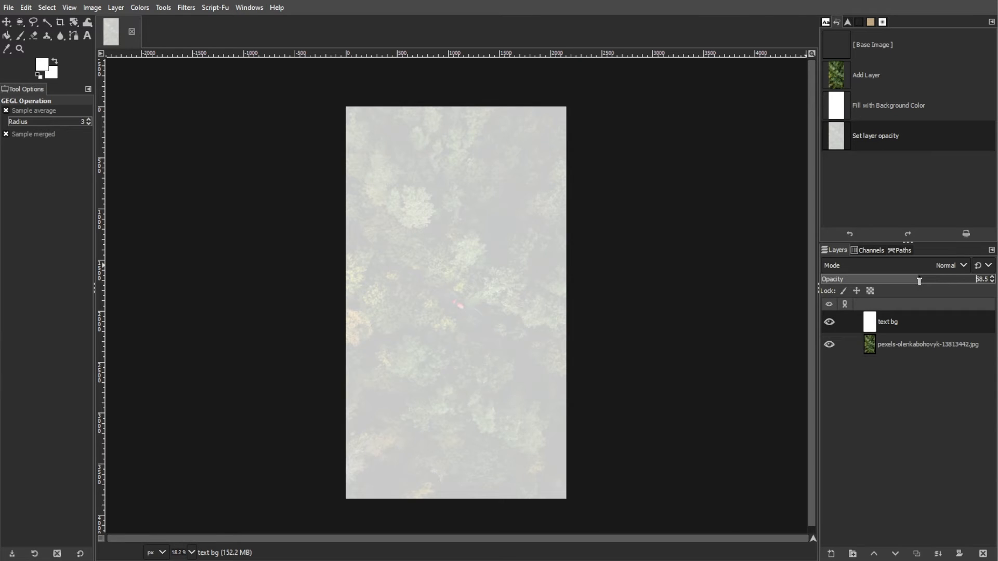
drag(919, 280, 907, 281)
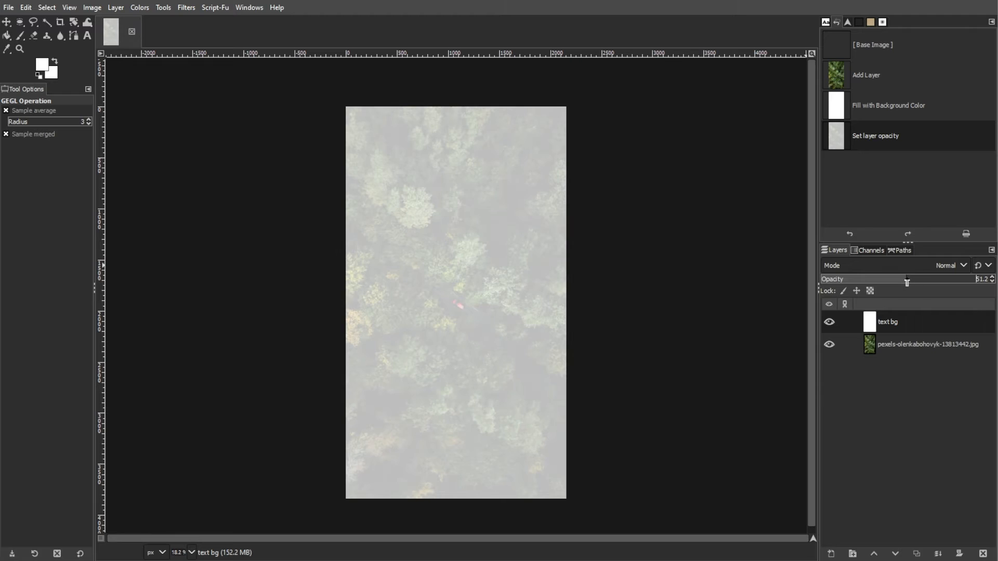
drag(907, 282, 915, 279)
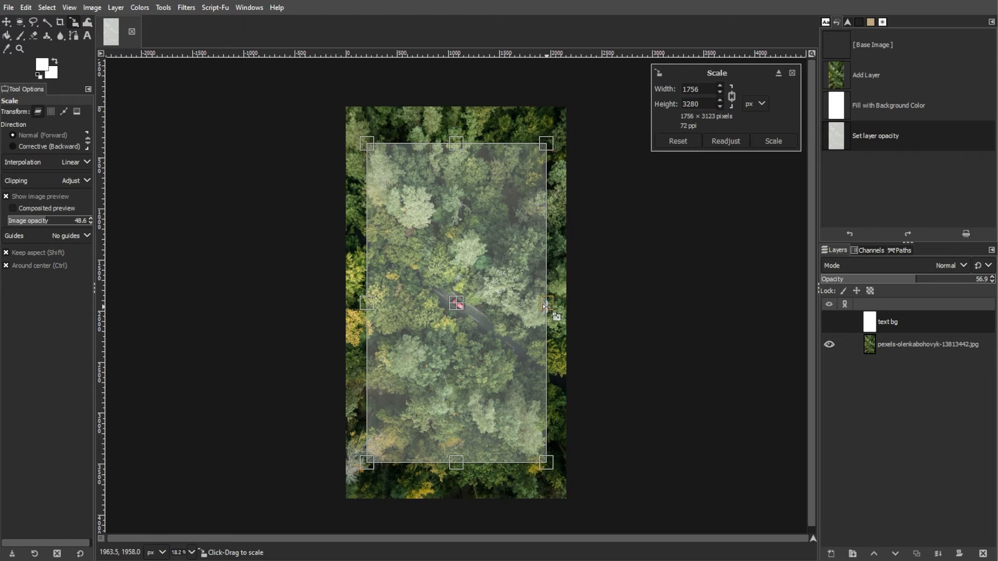
Scale the white panel to a centred 1756 × 3123 px rectangle.
click(773, 141)
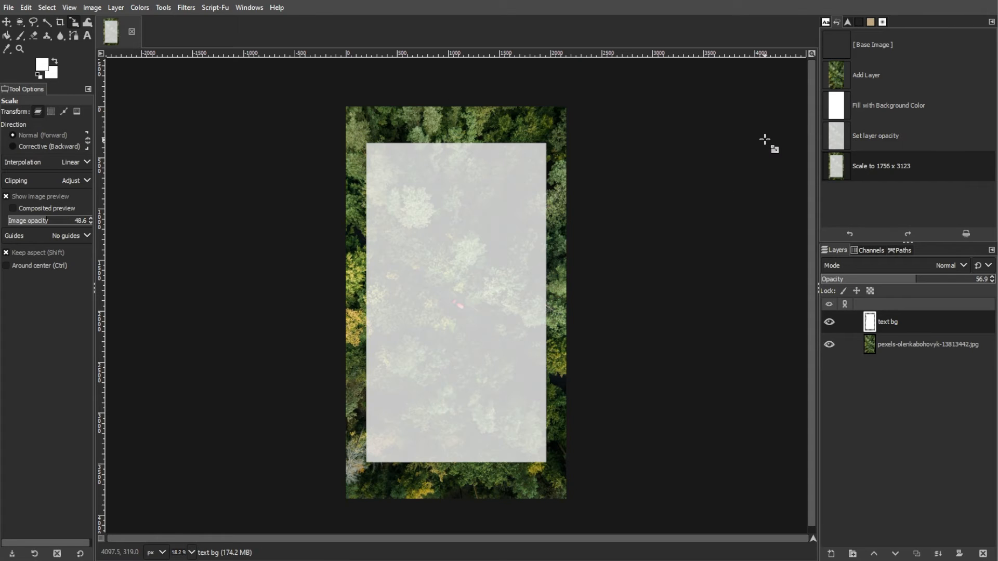
click(86, 34)
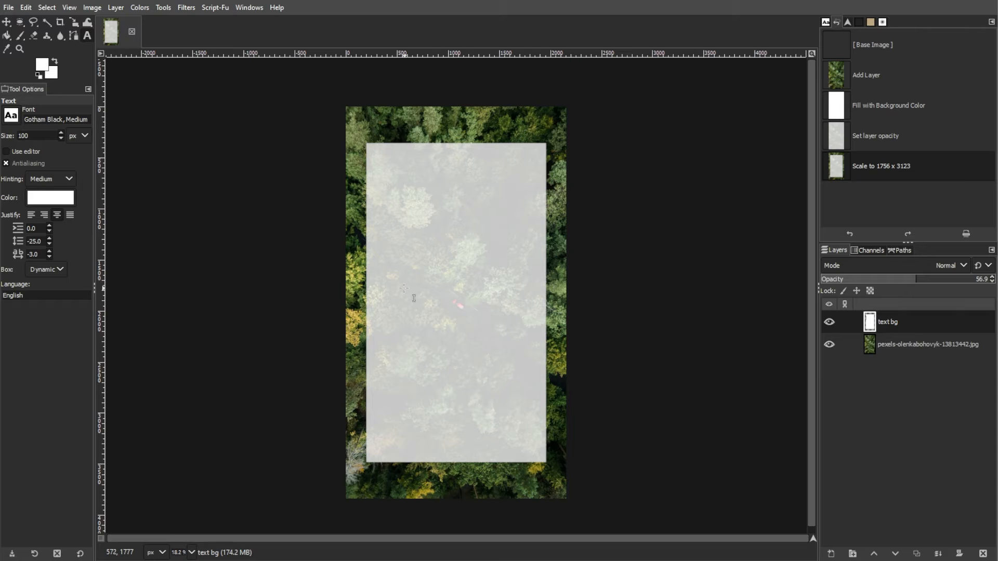
Type CREATOR CANVAS in black Gotham Black and centre it on the panel.
text(CREATOR)
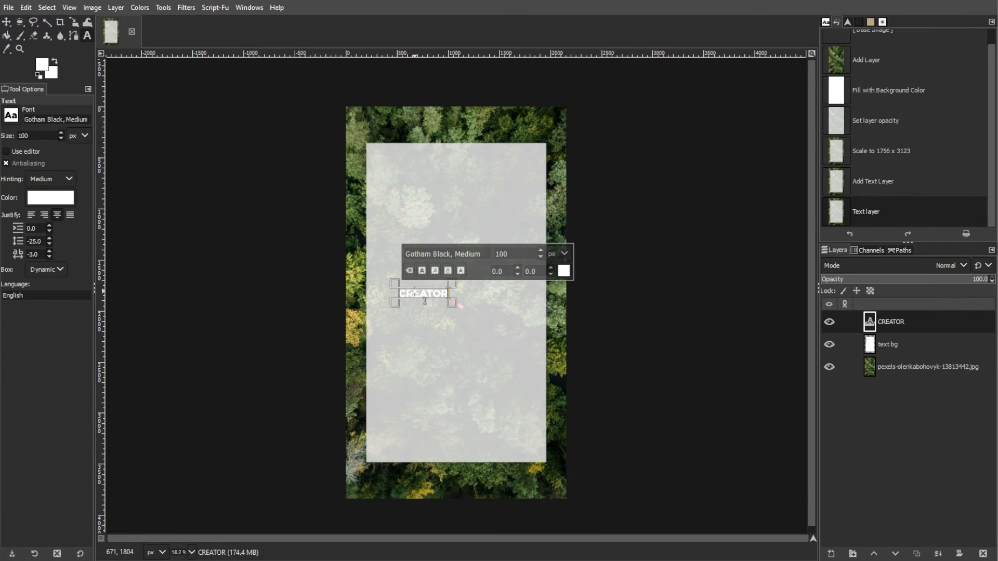
text(CANVAS)
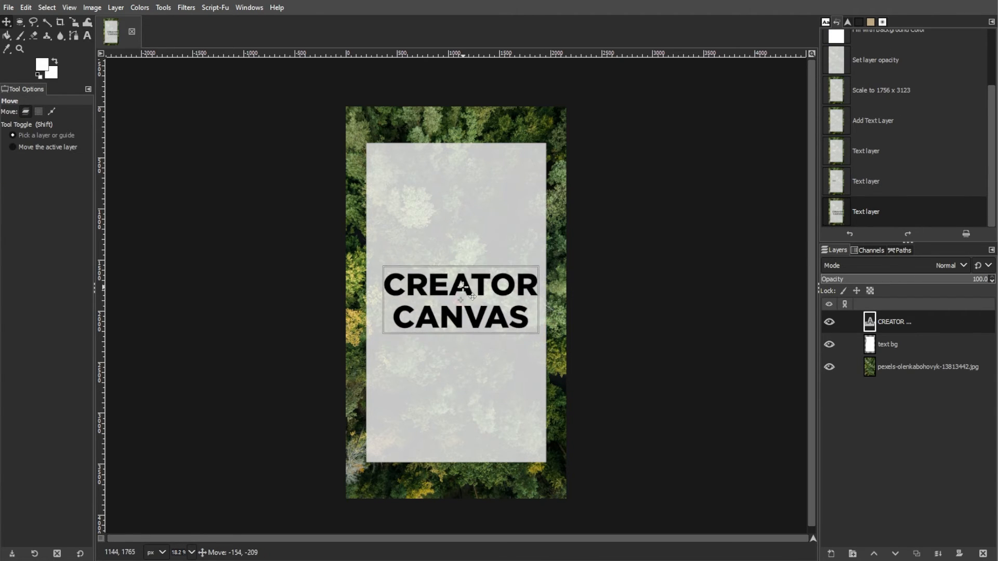
drag(462, 299, 459, 303)
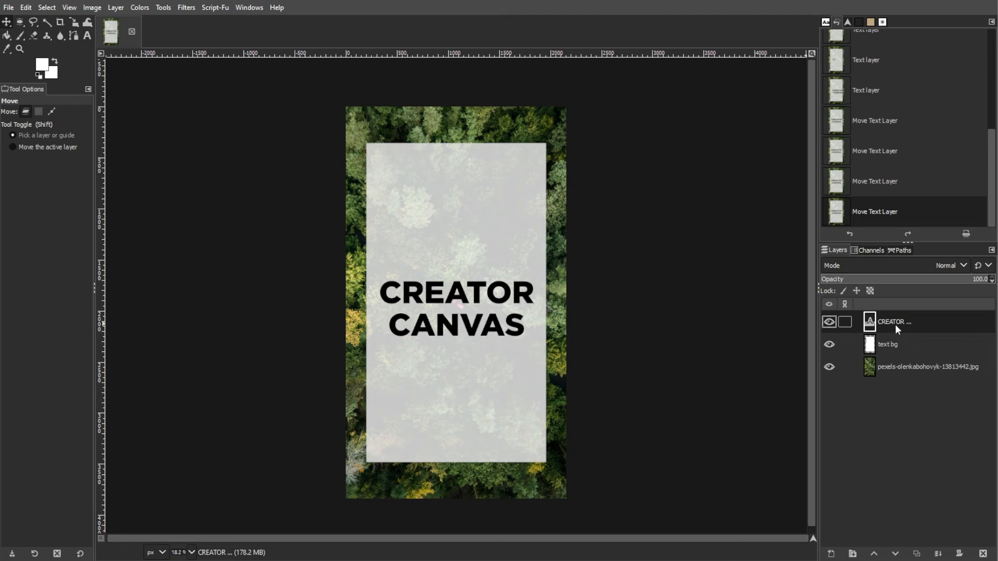
Delete the CREATOR CANVAS letter shapes from text bg and hide the text layer.
click(115, 7)
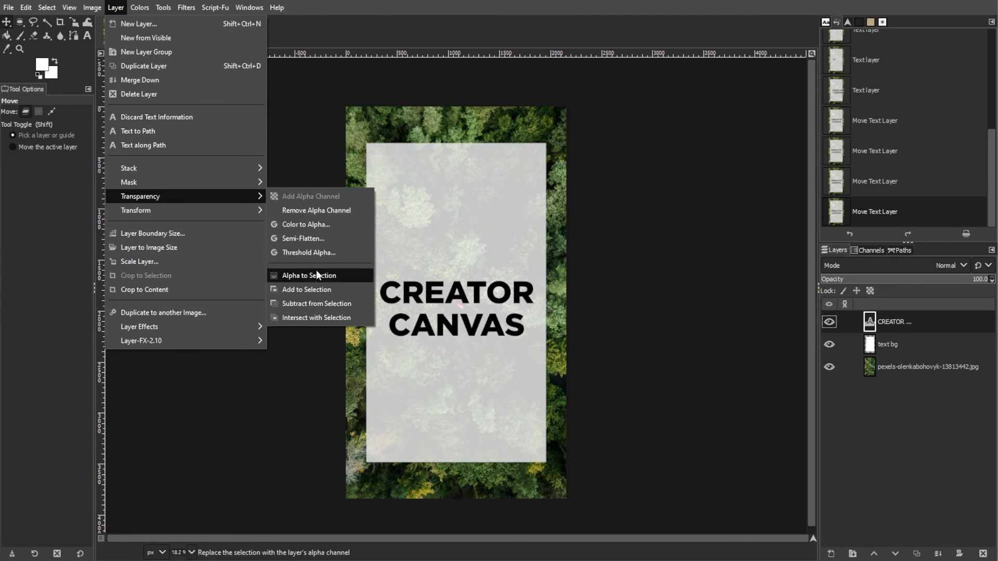
click(308, 275)
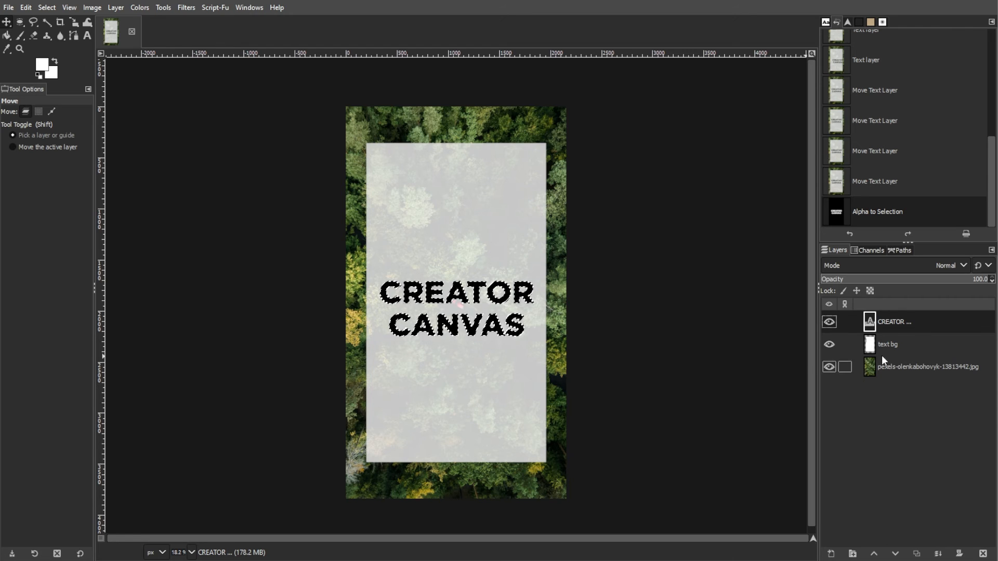
click(897, 344)
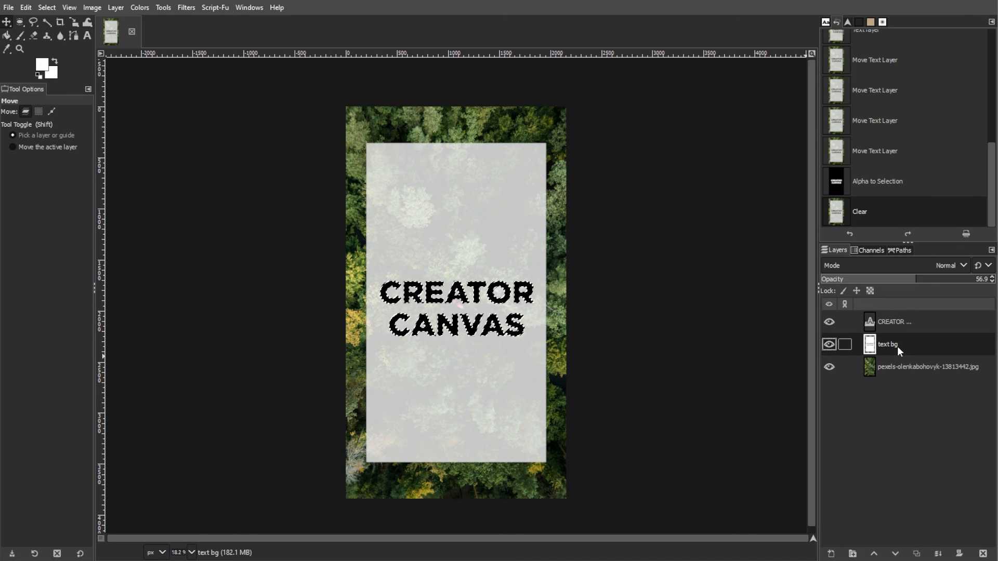
click(828, 322)
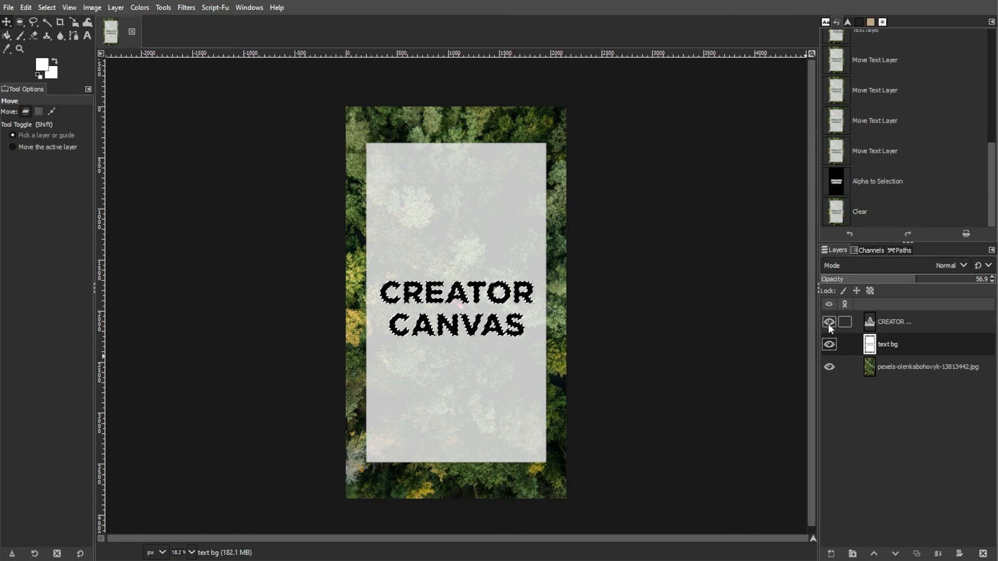
click(829, 322)
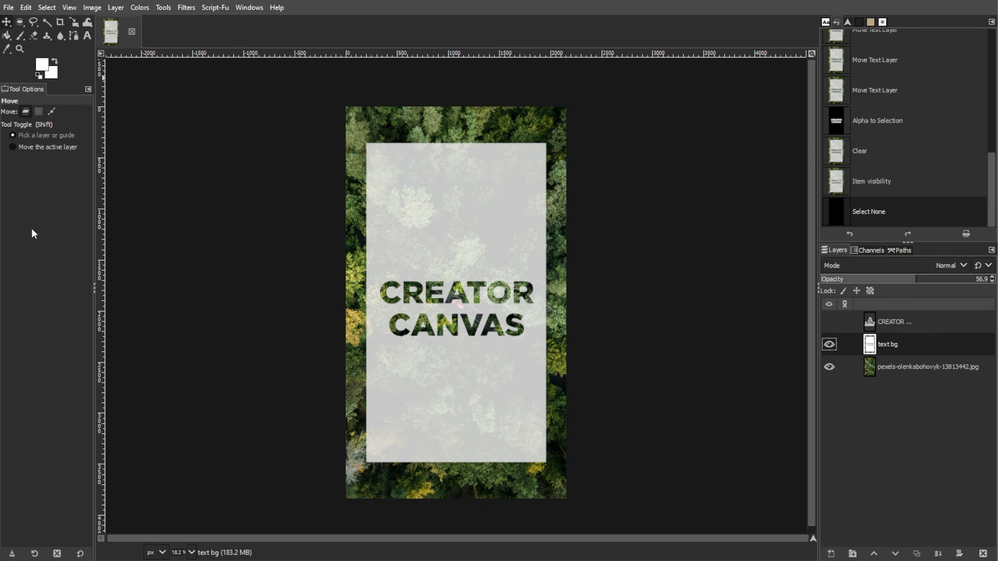
mouse_move(455, 348)
text(100)
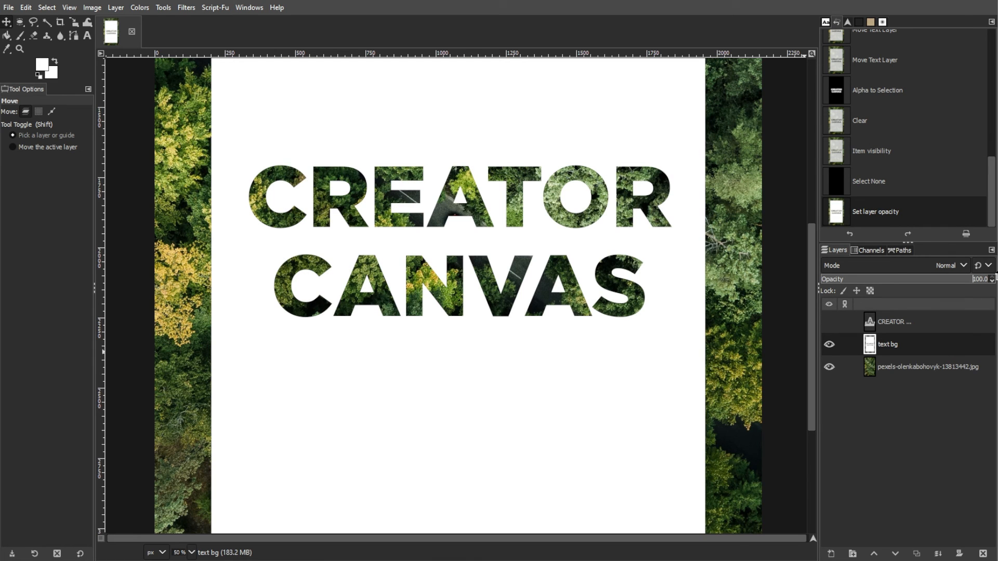
Set the white panel's opacity to about 83%.
drag(980, 278, 961, 279)
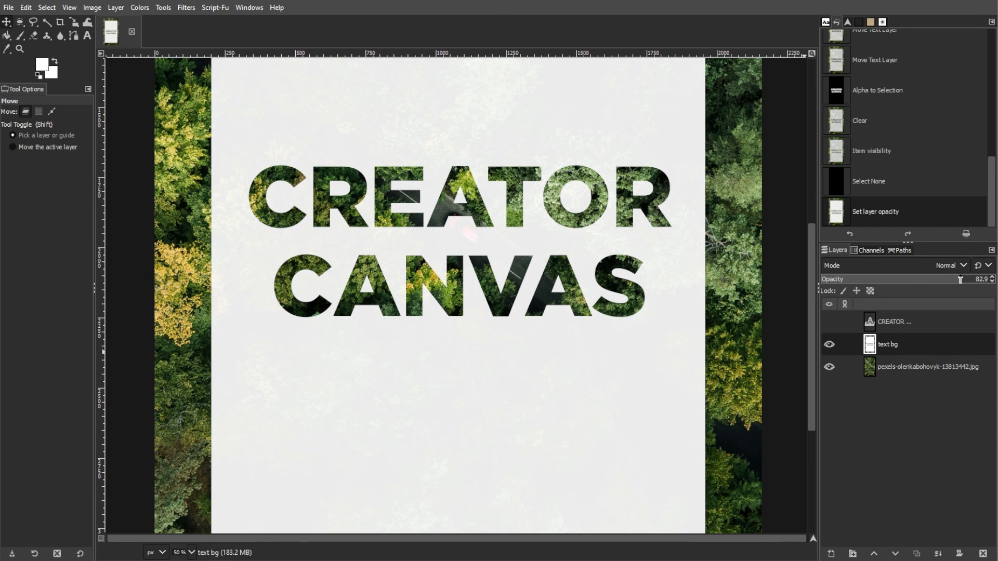